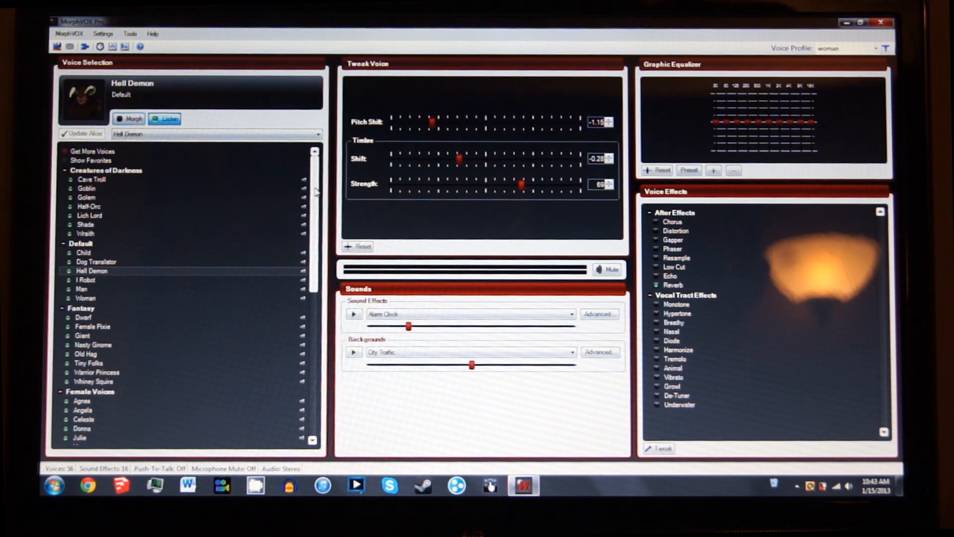
Browse the Settings menu, then the MorphVOX menu with its Preferences and backup commands
{"action": "scroll", "scroll_direction": "down", "scroll_amount": 3}
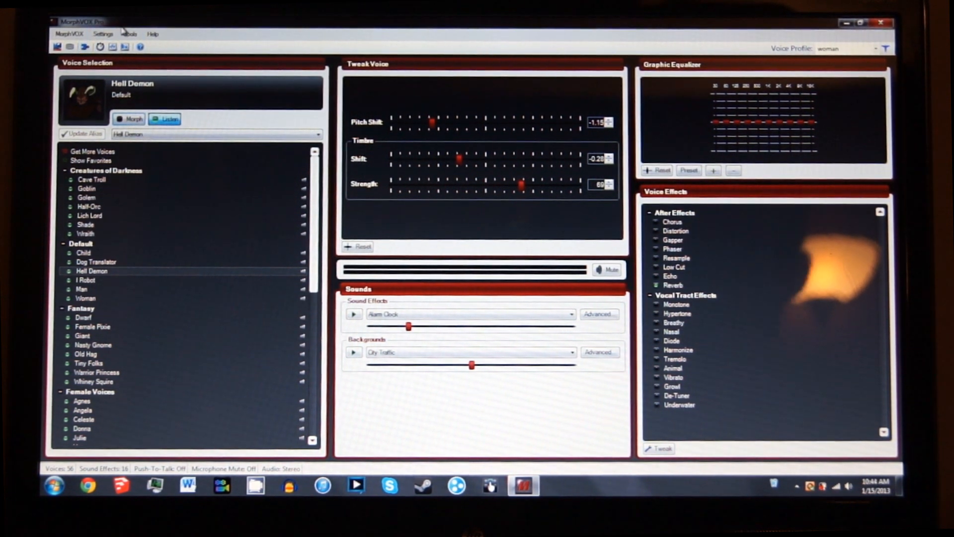
{"action": "left_click", "coordinate": [103, 34]}
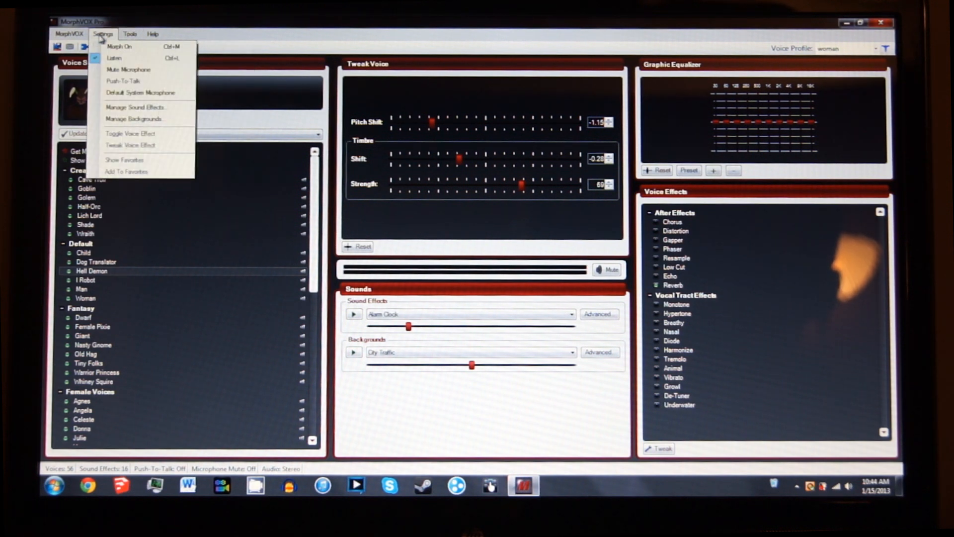
{"action": "left_click", "coordinate": [69, 34]}
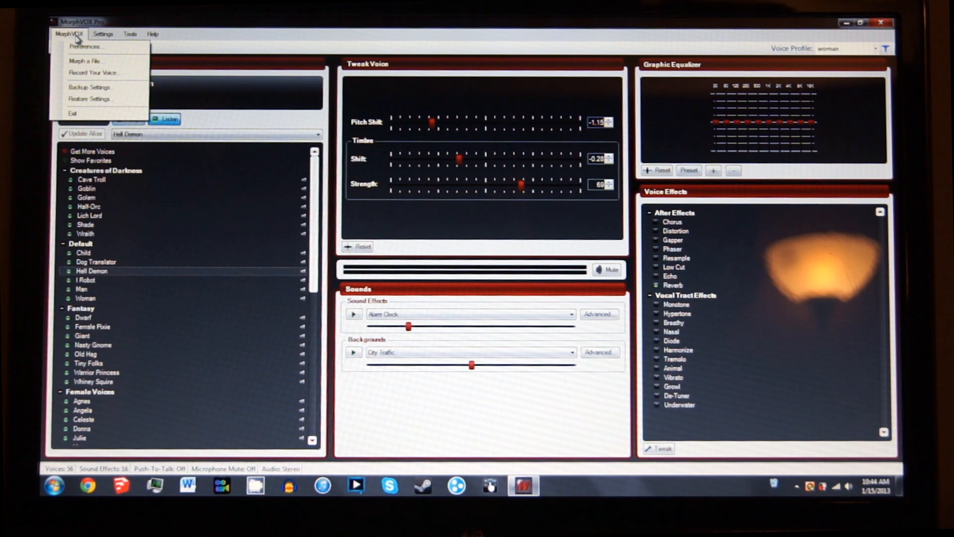
{"action": "mouse_move", "coordinate": [84, 47]}
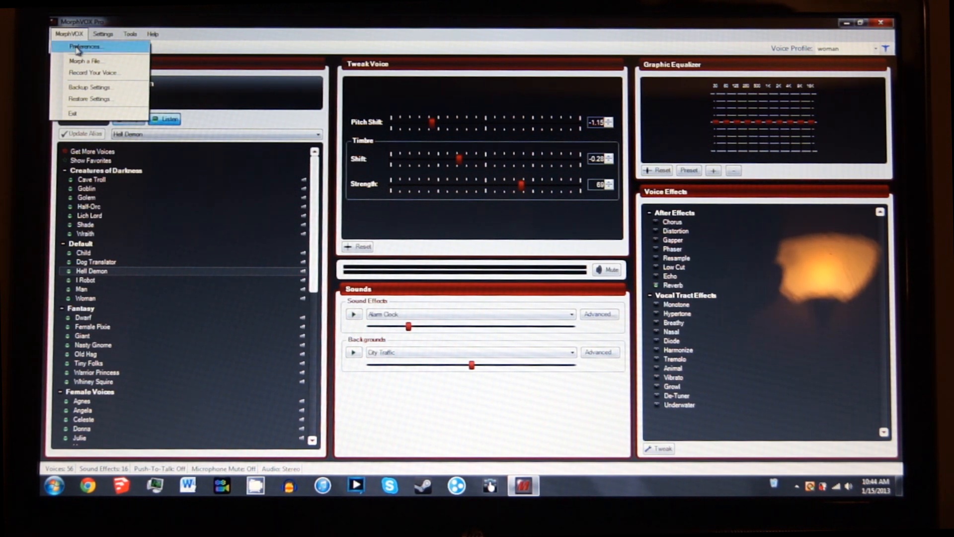
In Preferences > Device Settings, confirm the external mic and headphone playback devices with OK
{"action": "left_click", "coordinate": [85, 47]}
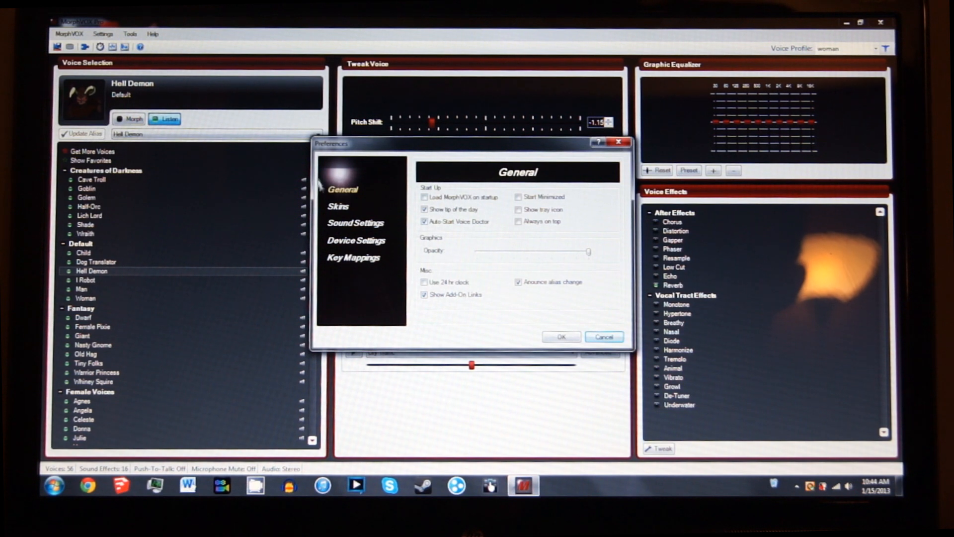
{"action": "left_click", "coordinate": [356, 240]}
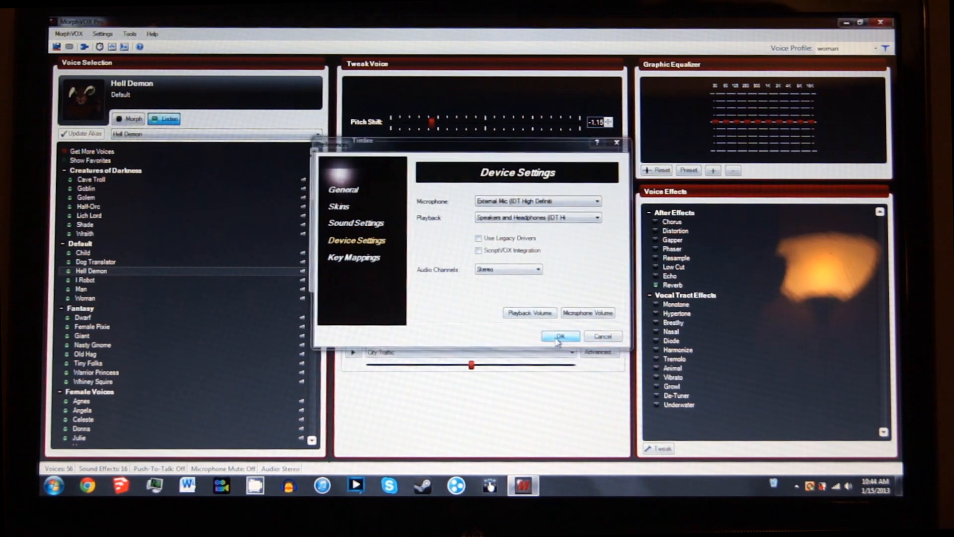
{"action": "left_click", "coordinate": [560, 336]}
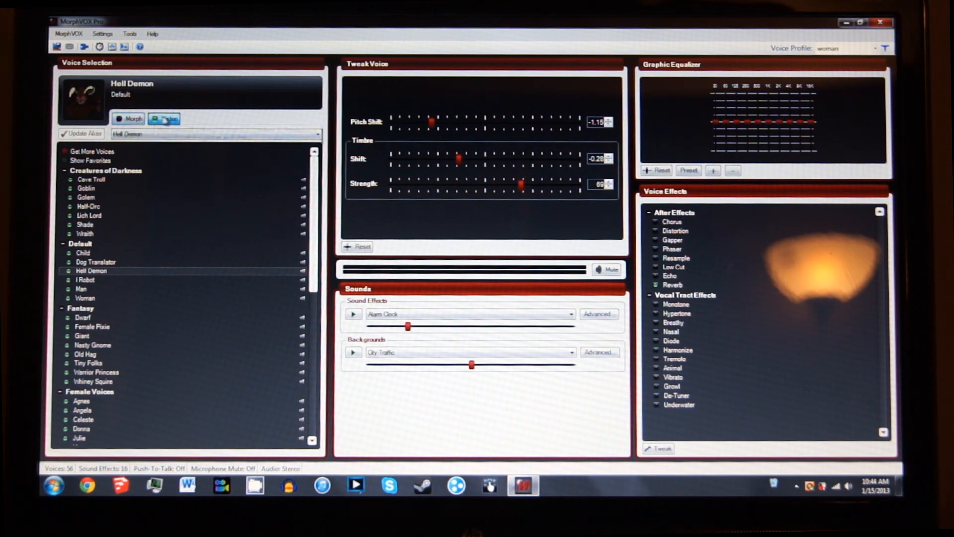
{"action": "mouse_move", "coordinate": [130, 119]}
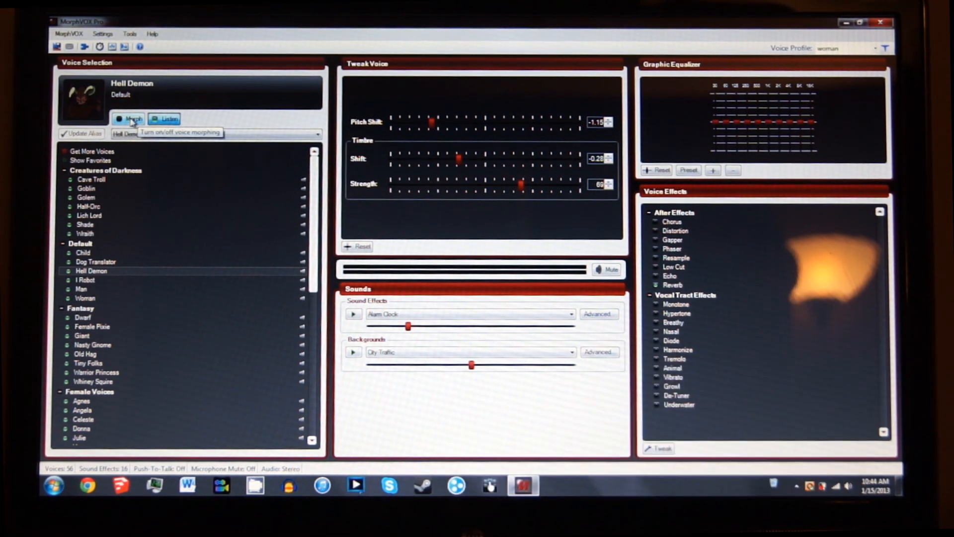
Toggle the Morph button so the Hell Demon voice transforms the microphone input
{"action": "left_click", "coordinate": [129, 118]}
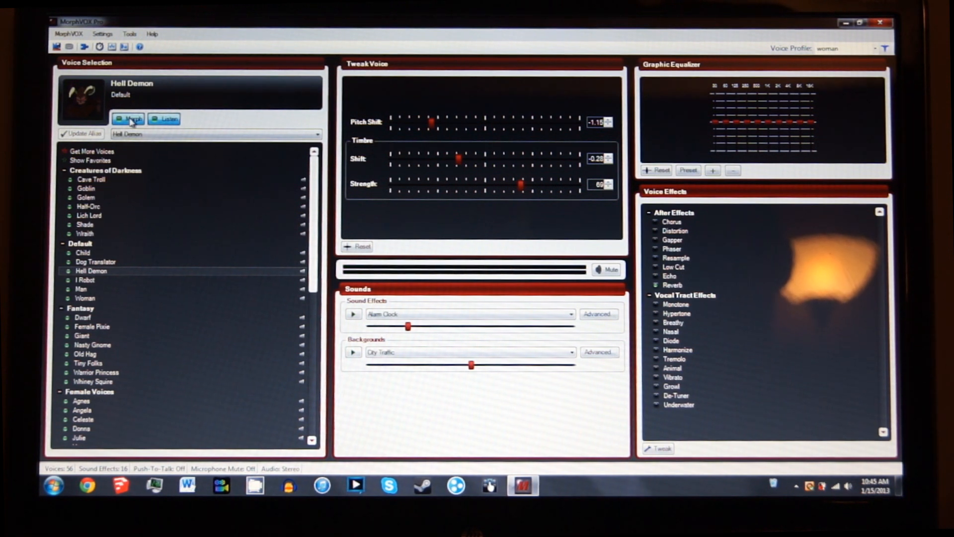
{"action": "left_click", "coordinate": [129, 119]}
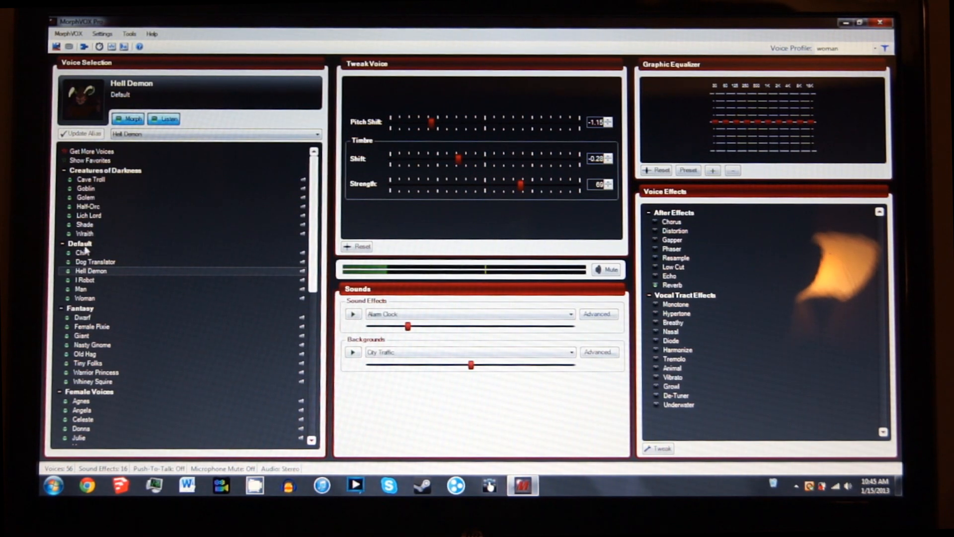
{"action": "left_click", "coordinate": [81, 253]}
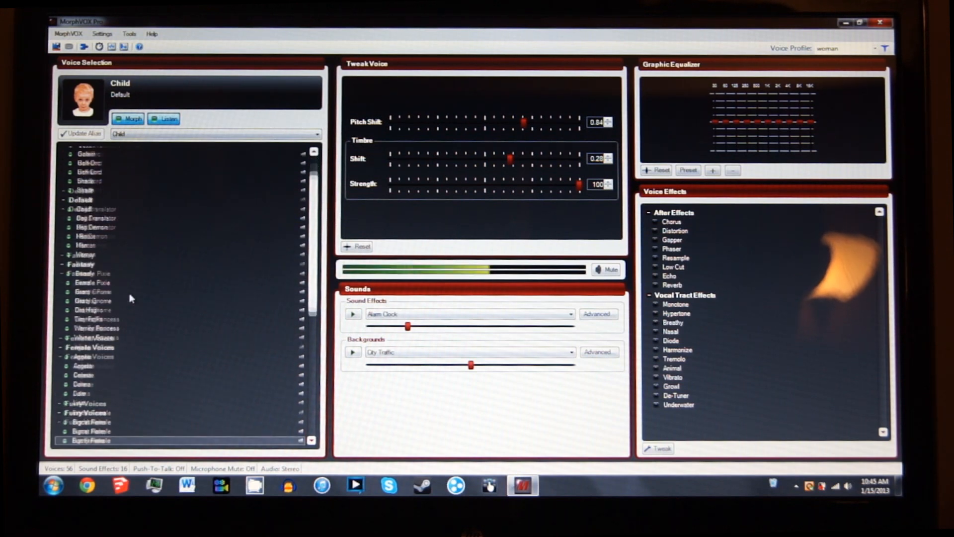
{"action": "scroll", "scroll_direction": "down", "scroll_amount": 3}
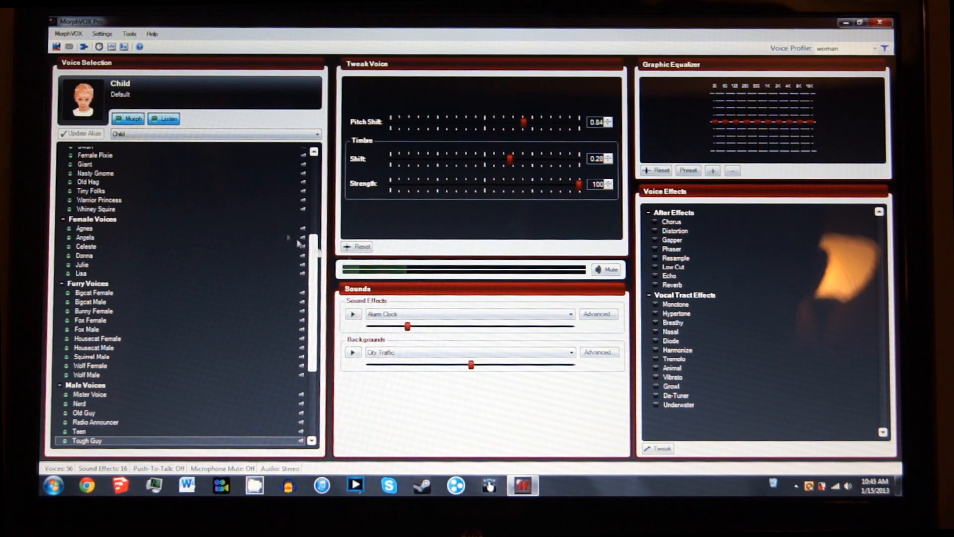
{"action": "left_click", "coordinate": [846, 485]}
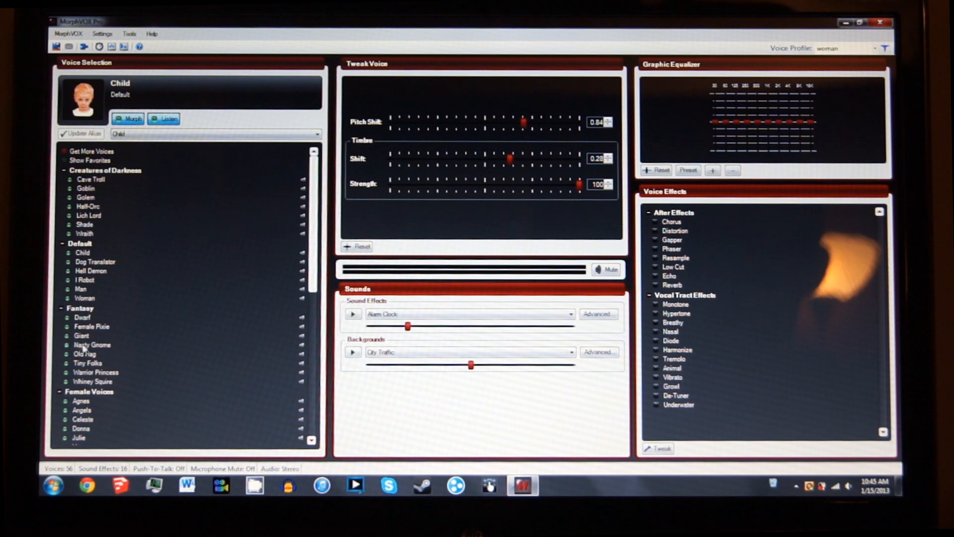
{"action": "left_click", "coordinate": [91, 271]}
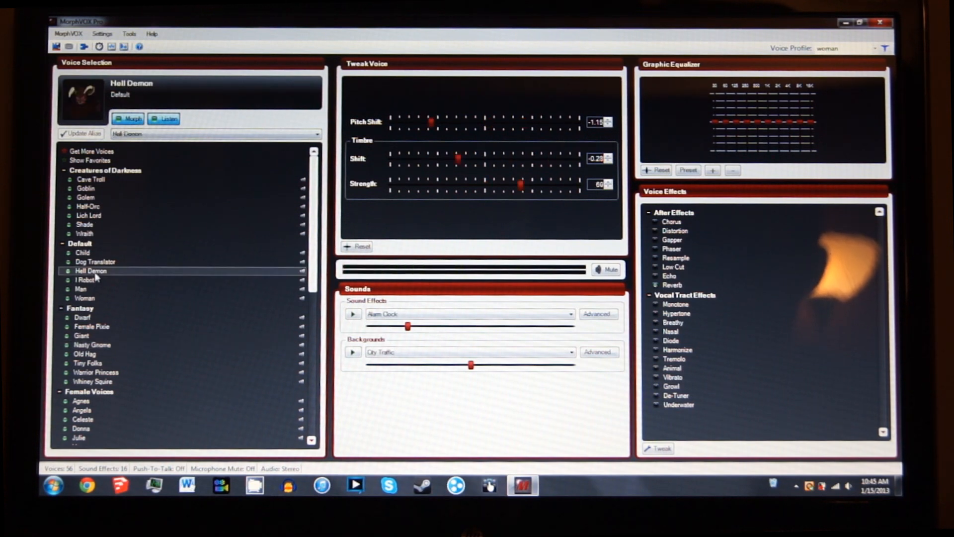